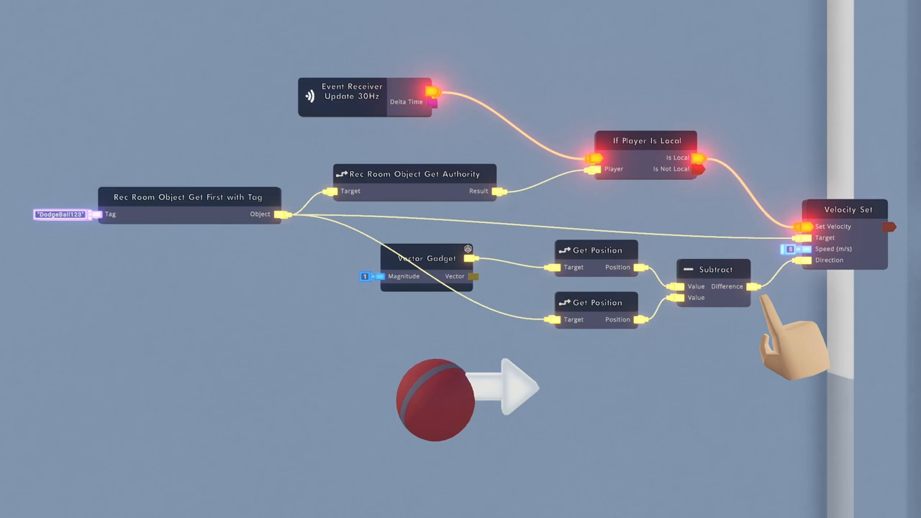
mouse_move(799, 310)
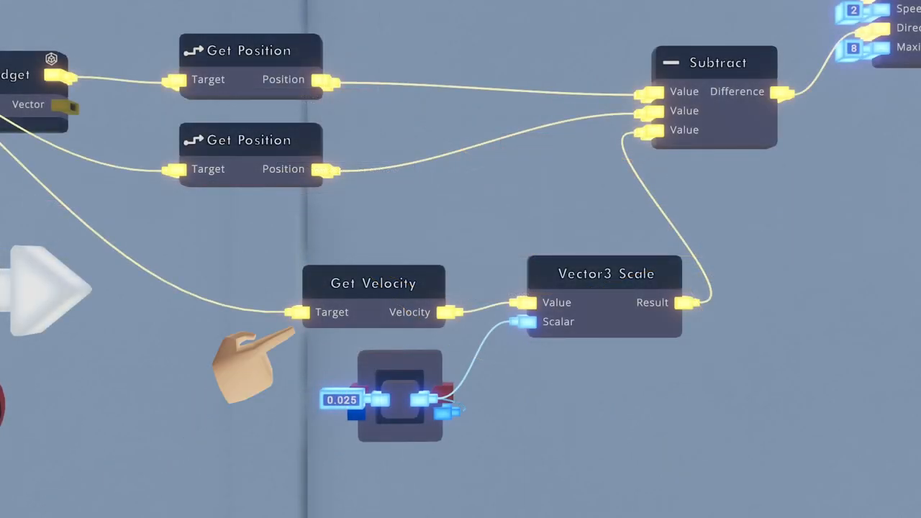
mouse_move(647, 367)
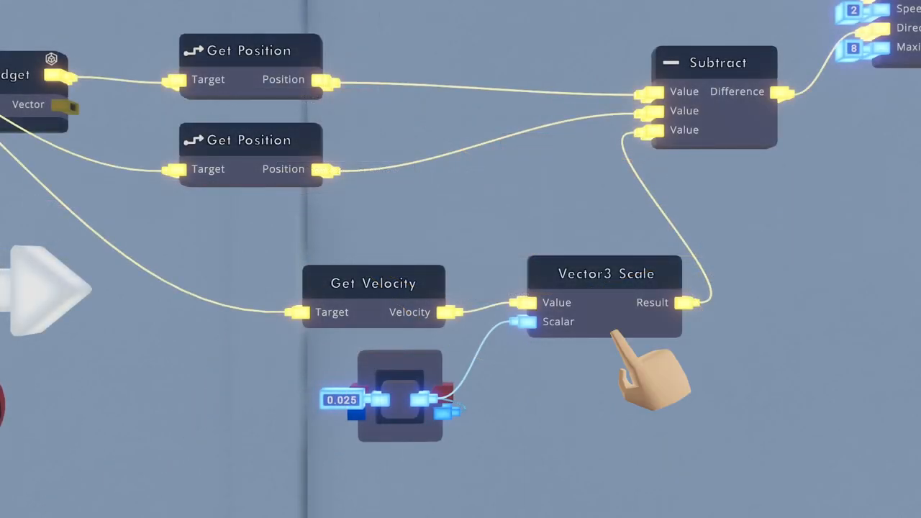